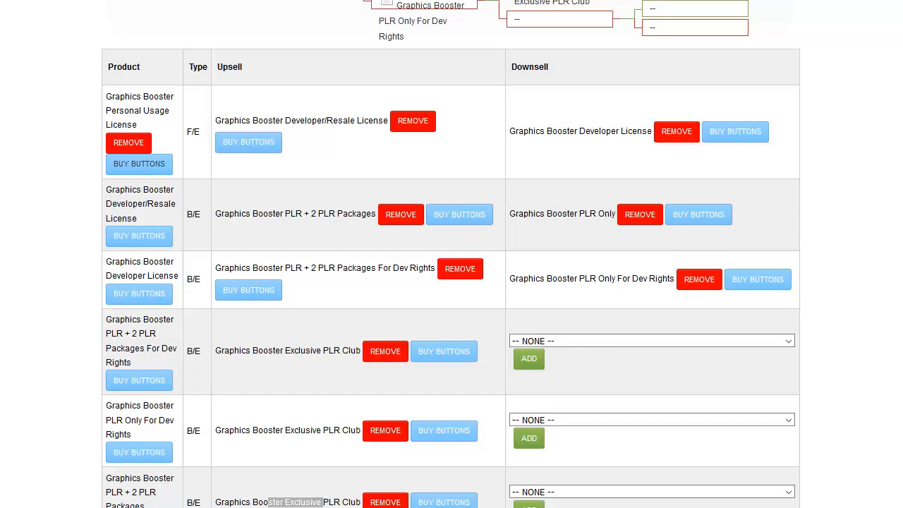
pyautogui.moveTo(274, 487)
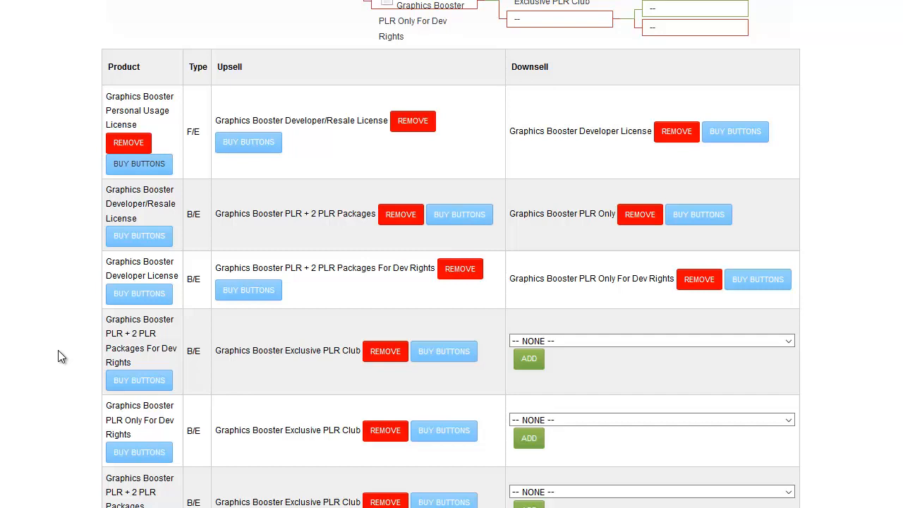
pyautogui.moveTo(283, 158)
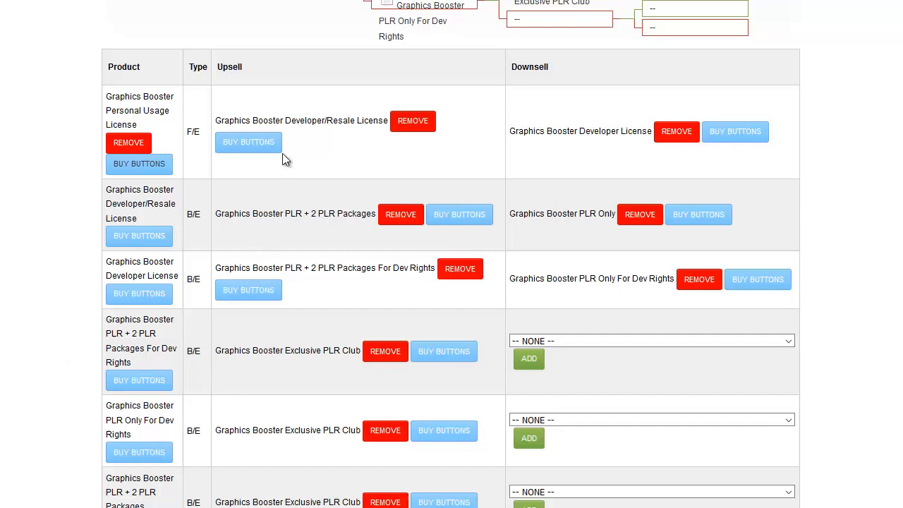
pyautogui.moveTo(310, 164)
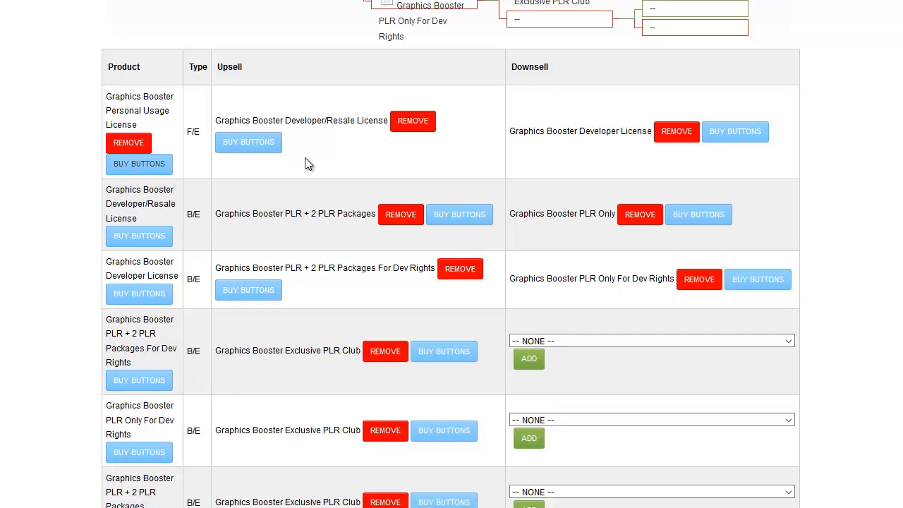
# - Scroll up to the top of the Graphics Booster Launch sales funnel page
pyautogui.scroll(3)
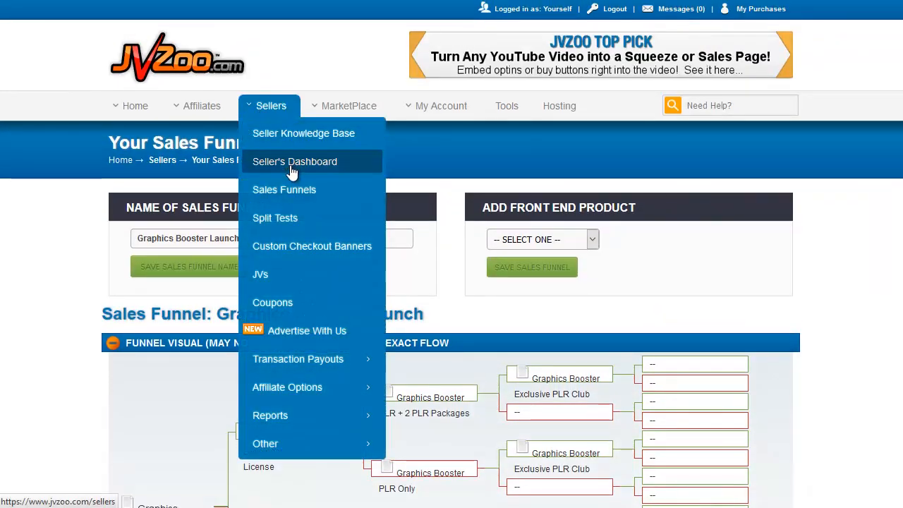
pyautogui.click(294, 162)
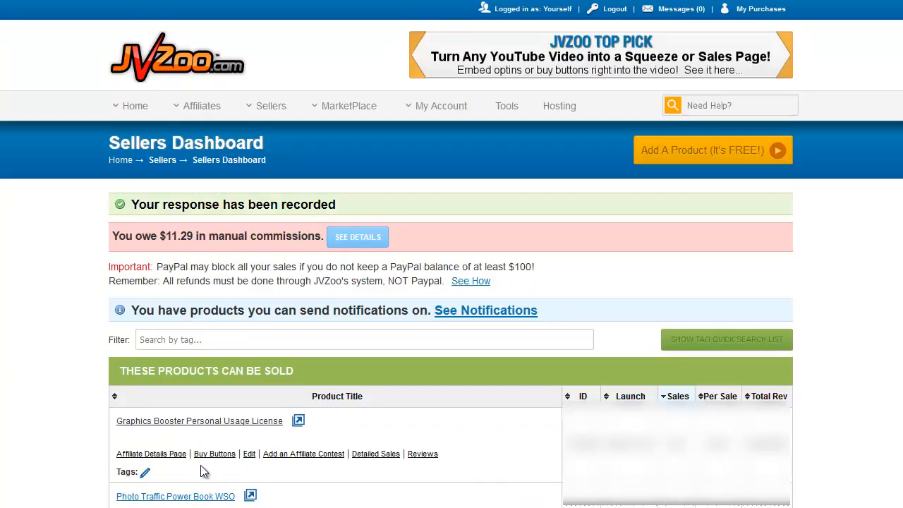
pyautogui.moveTo(215, 459)
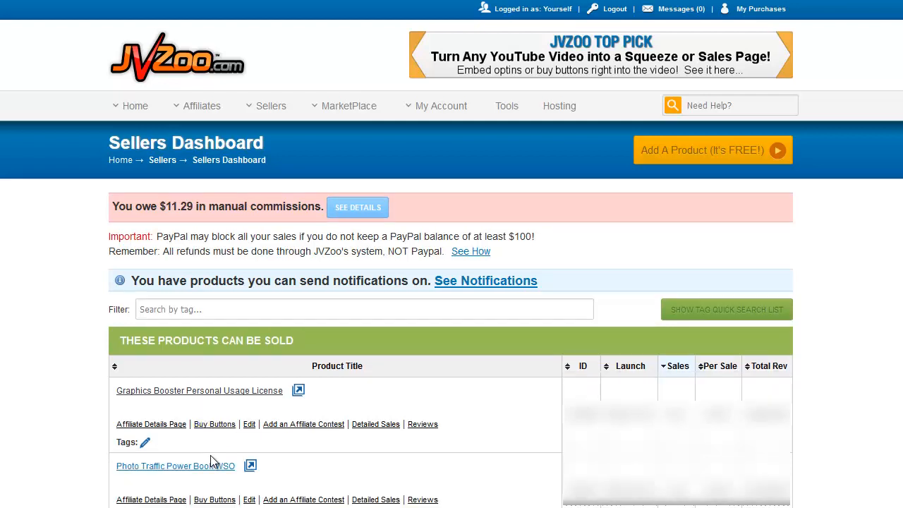
pyautogui.moveTo(223, 422)
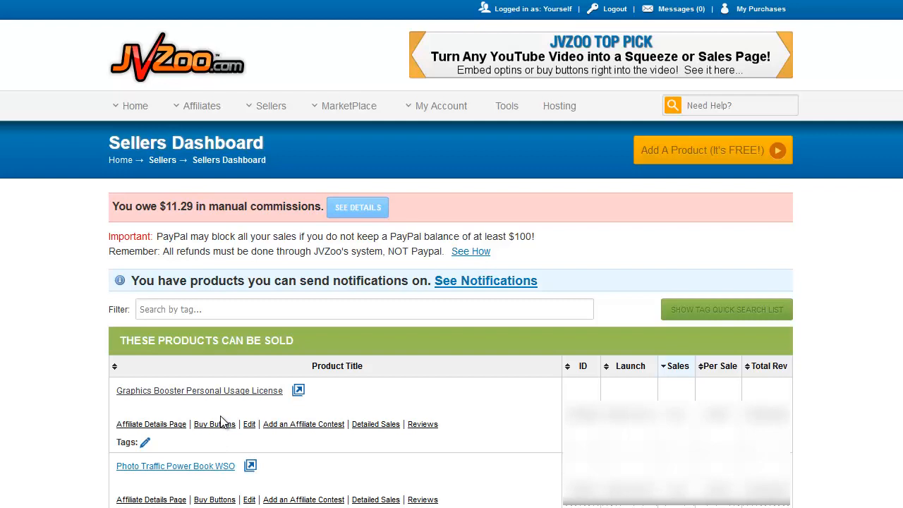
pyautogui.moveTo(215, 426)
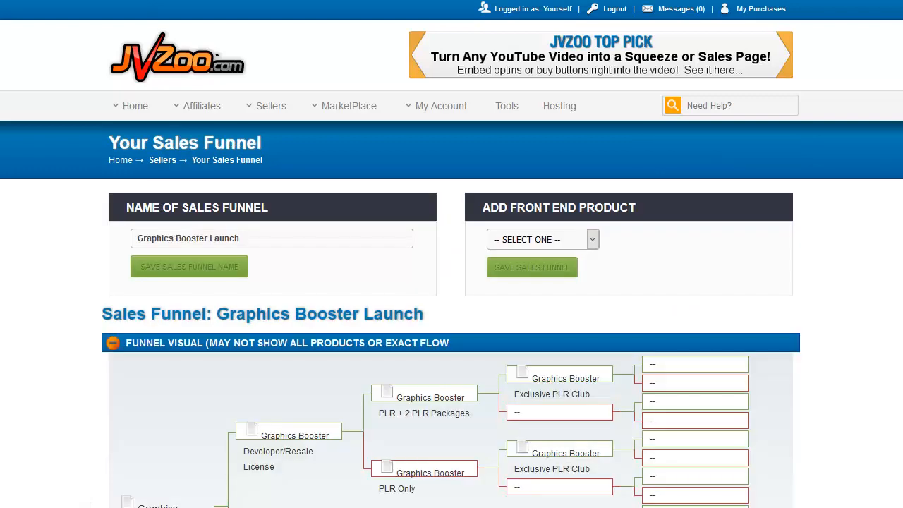
pyautogui.moveTo(45, 255)
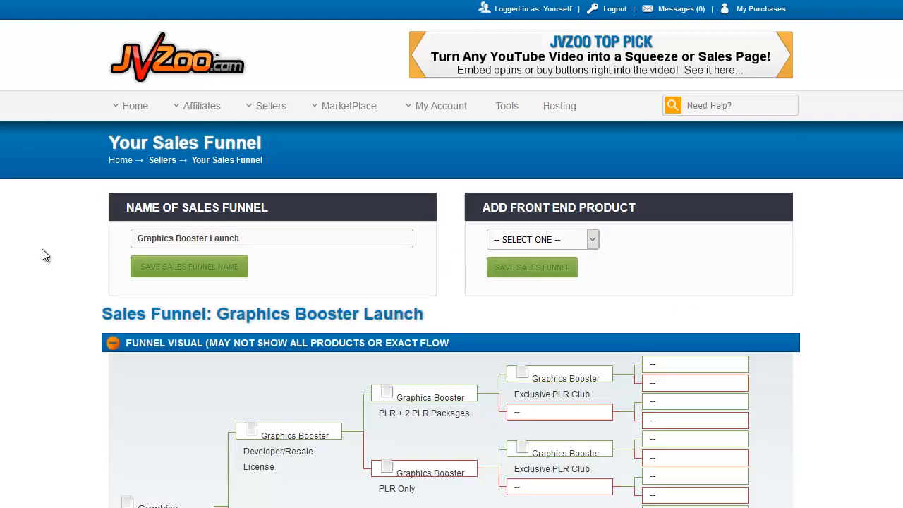
# - Scroll past the funnel visual to the Product/Type/Upsell/Downsell table
pyautogui.scroll(-3)
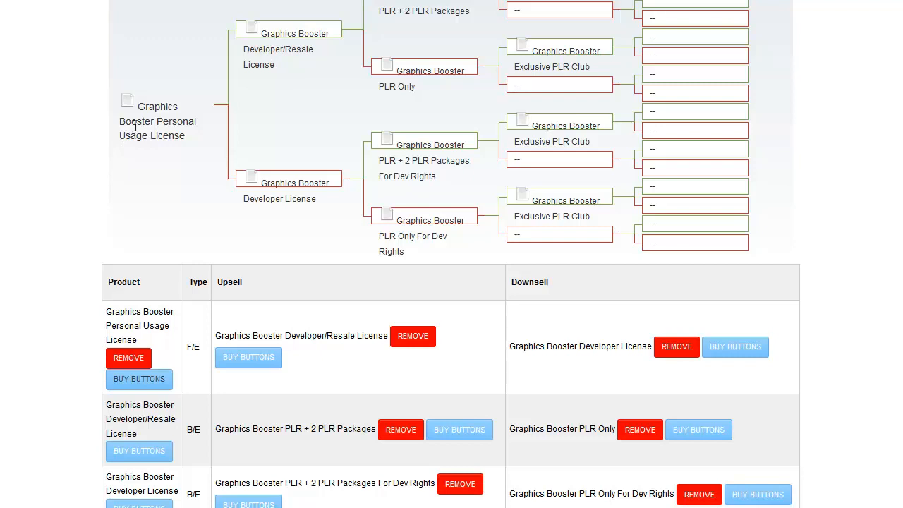
pyautogui.scroll(-3)
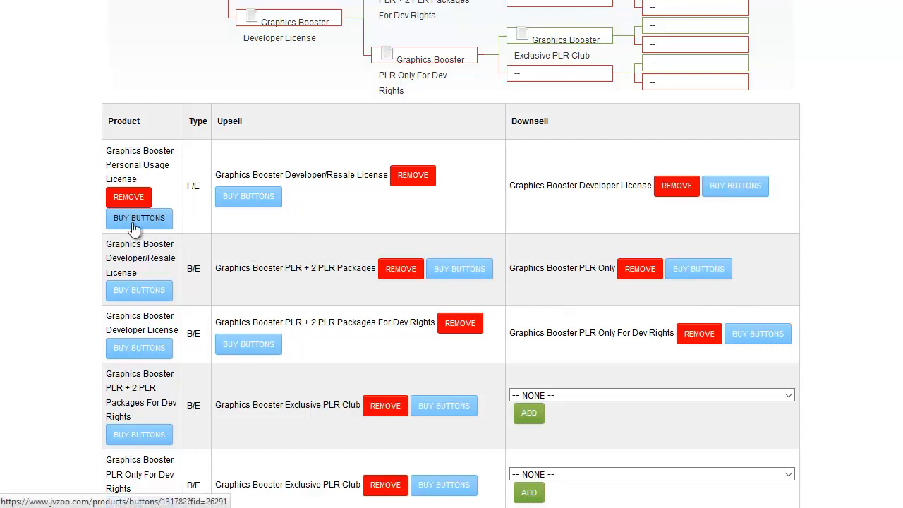
# - Show Graphics Booster Personal Usage License's No Thanks link code as HTML, then as BB Code
pyautogui.click(139, 218)
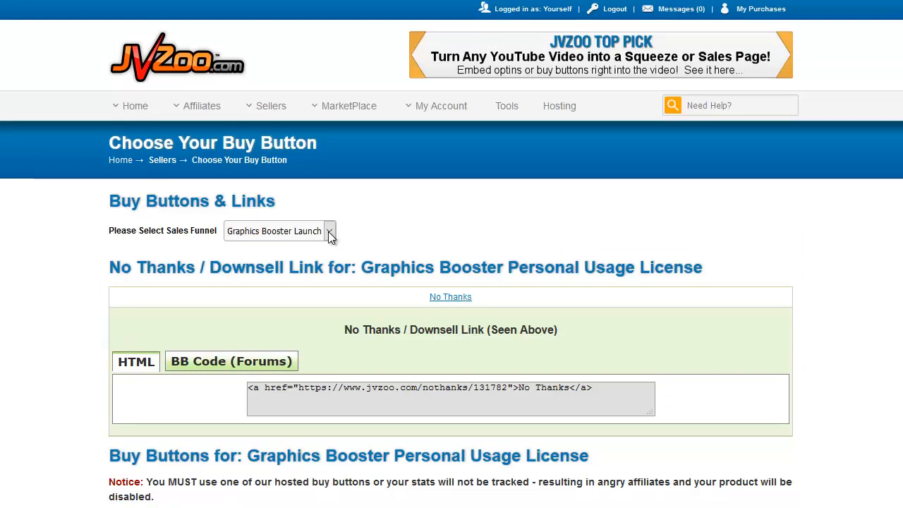
pyautogui.moveTo(483, 246)
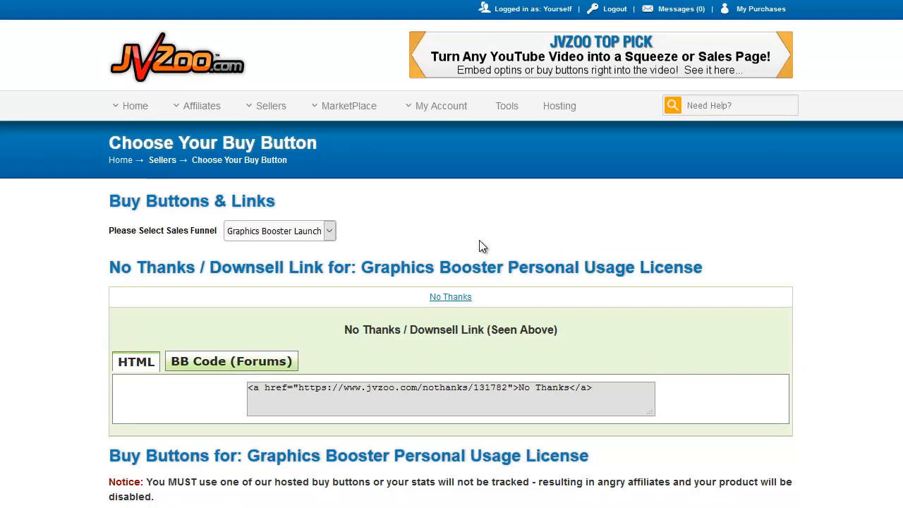
pyautogui.moveTo(374, 245)
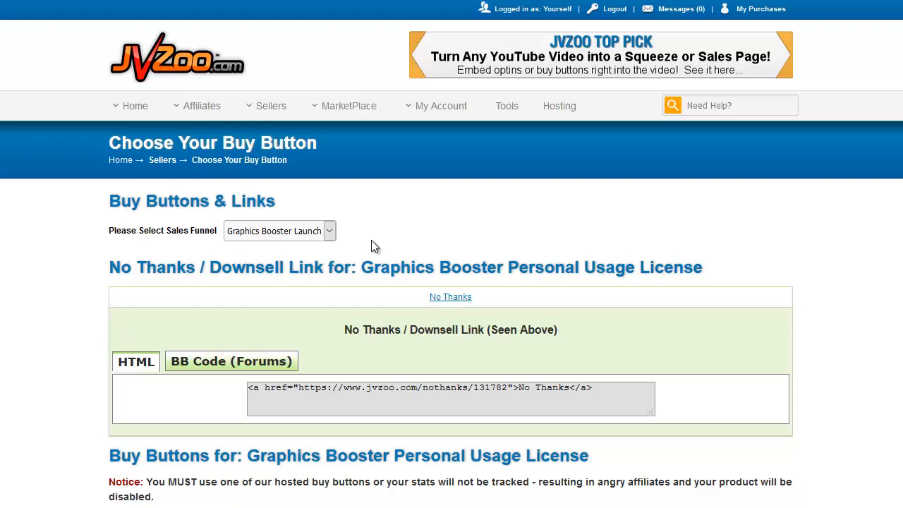
pyautogui.moveTo(203, 43)
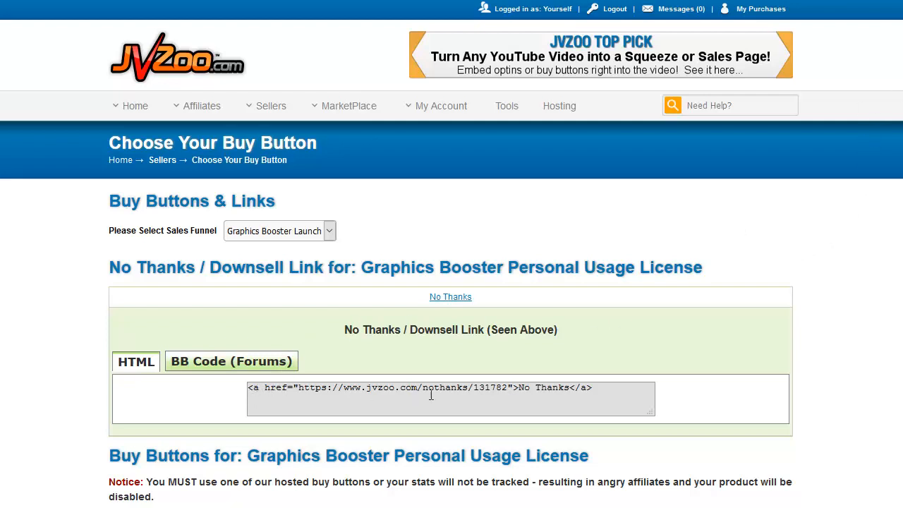
pyautogui.tripleClick(430, 388)
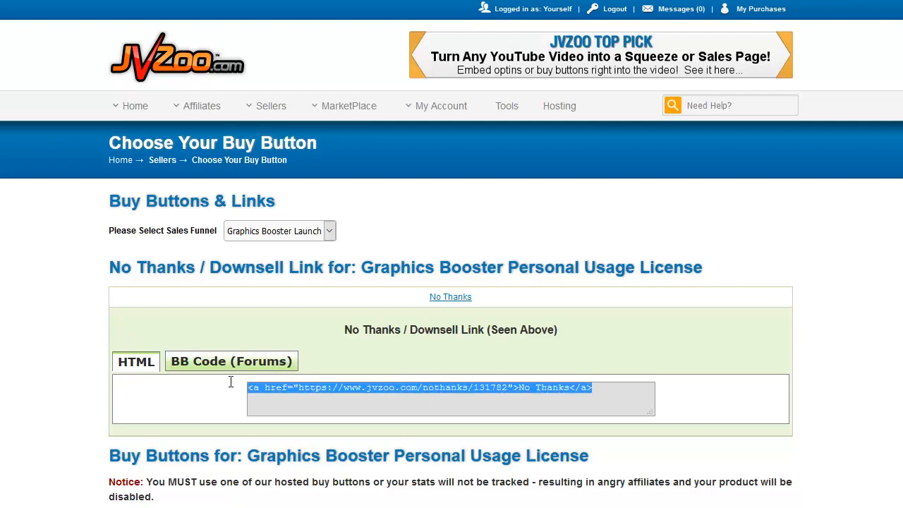
pyautogui.moveTo(791, 360)
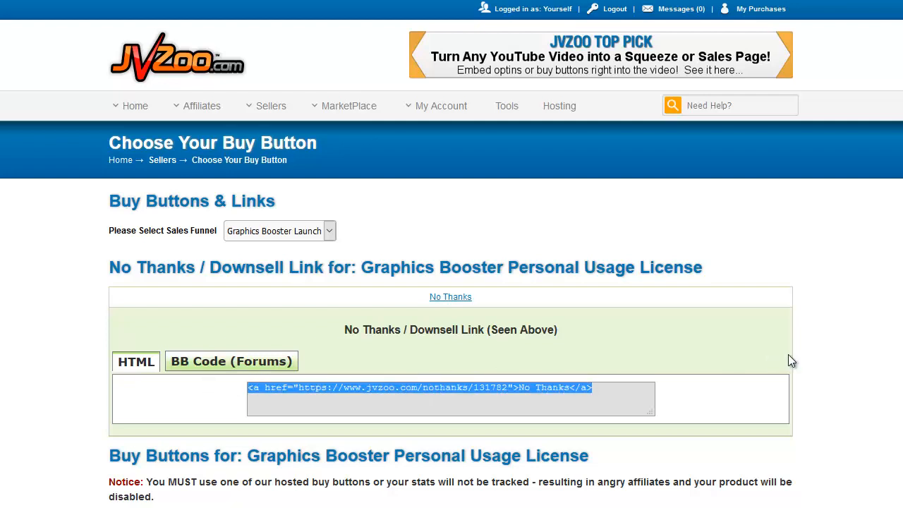
pyautogui.moveTo(811, 362)
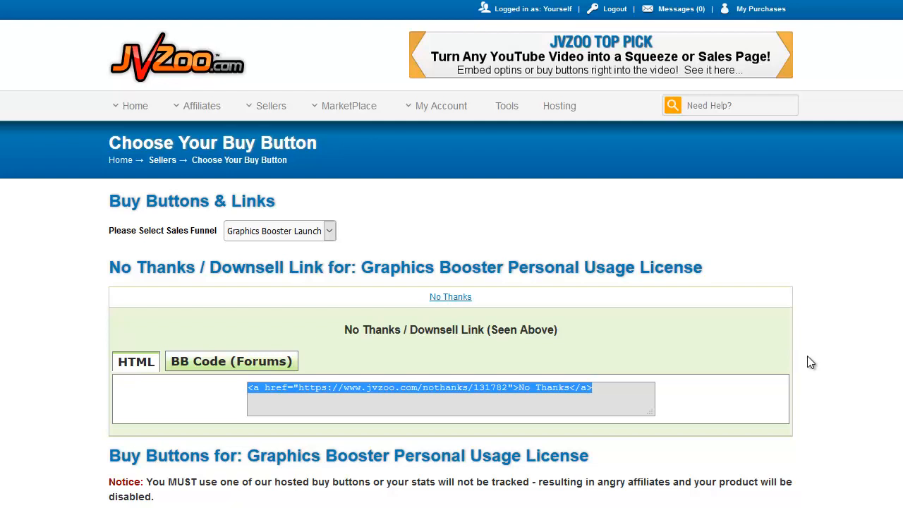
pyautogui.moveTo(480, 346)
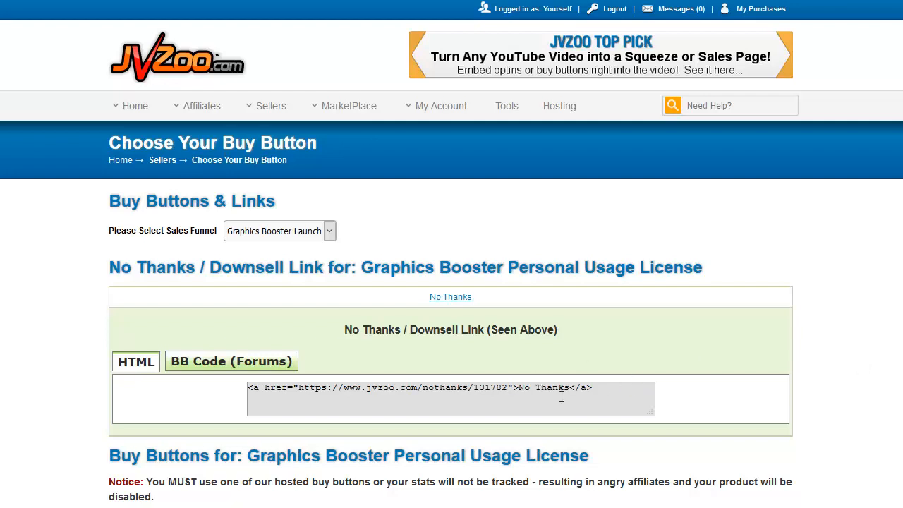
pyautogui.moveTo(617, 399)
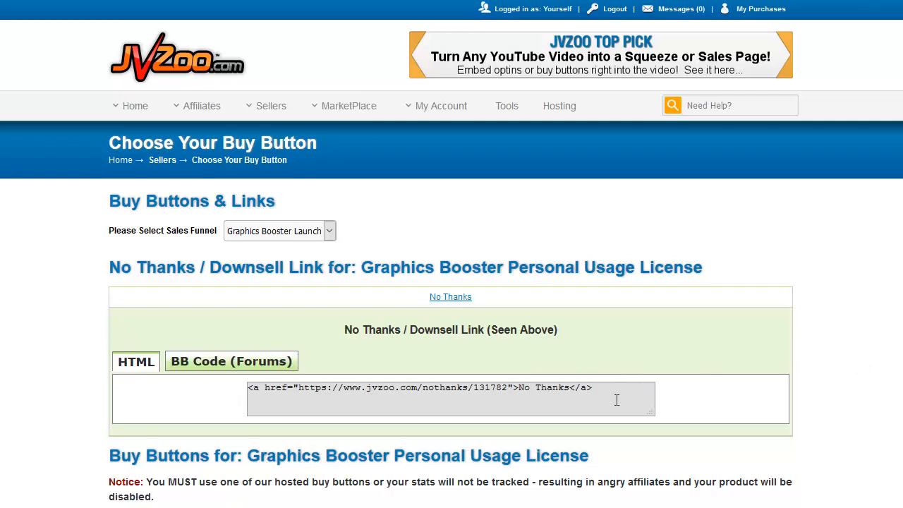
pyautogui.moveTo(136, 369)
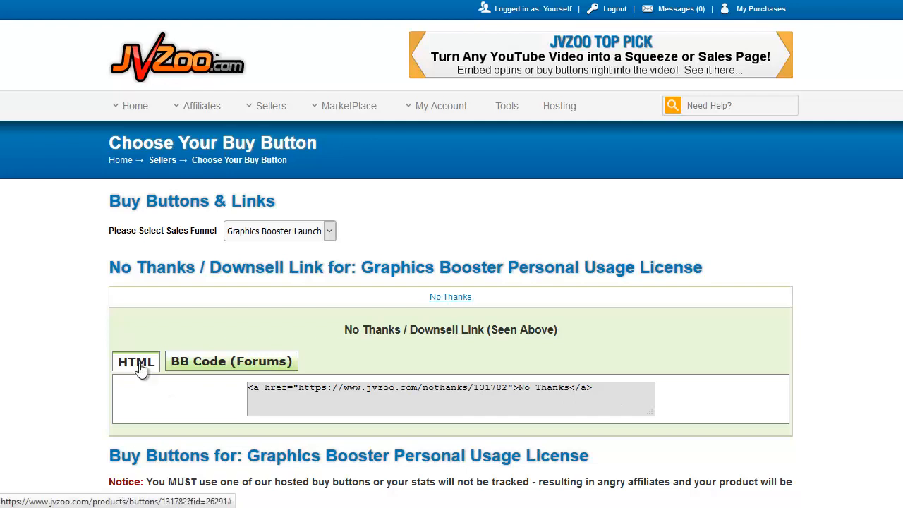
pyautogui.click(231, 361)
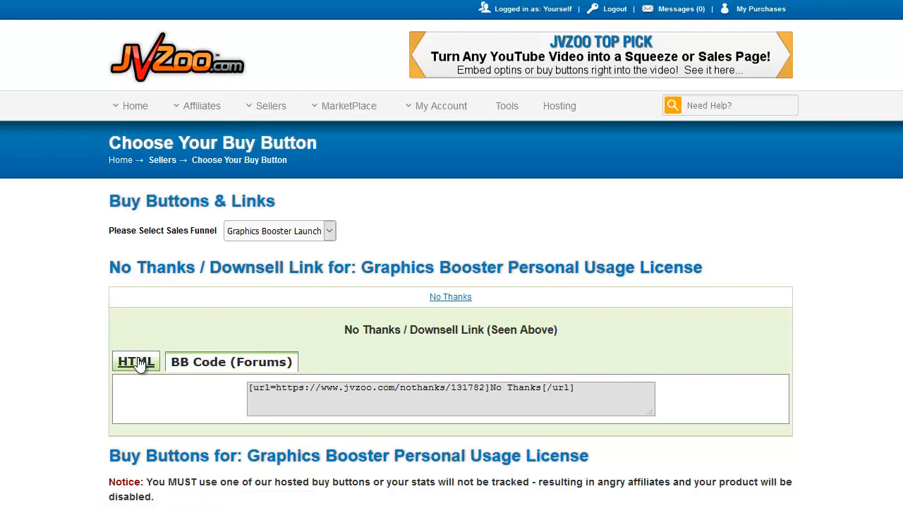
# - Switch the No Thanks code back to HTML and scroll to Button #14's HTML code
pyautogui.click(135, 361)
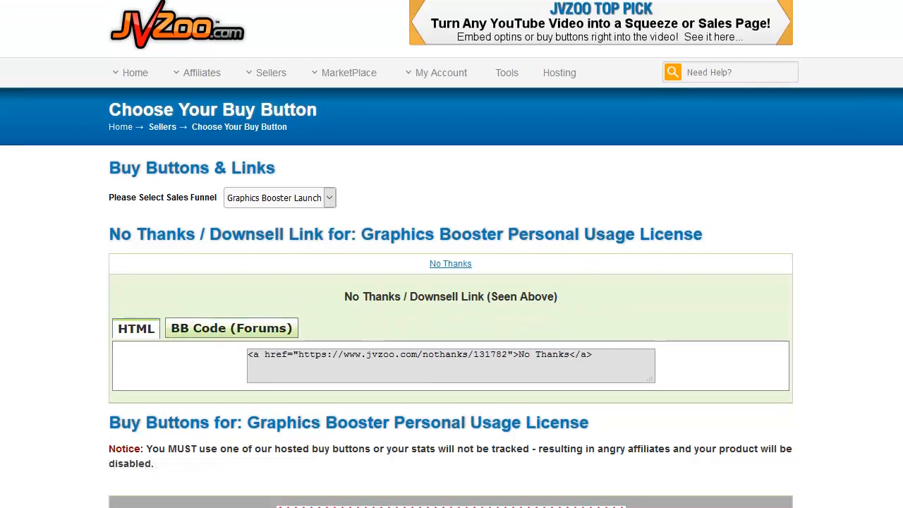
pyautogui.scroll(-3)
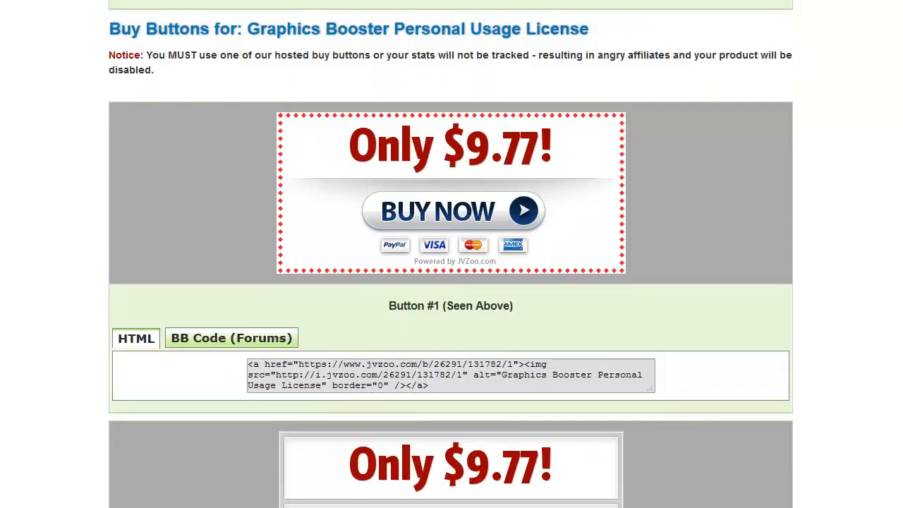
pyautogui.scroll(-3)
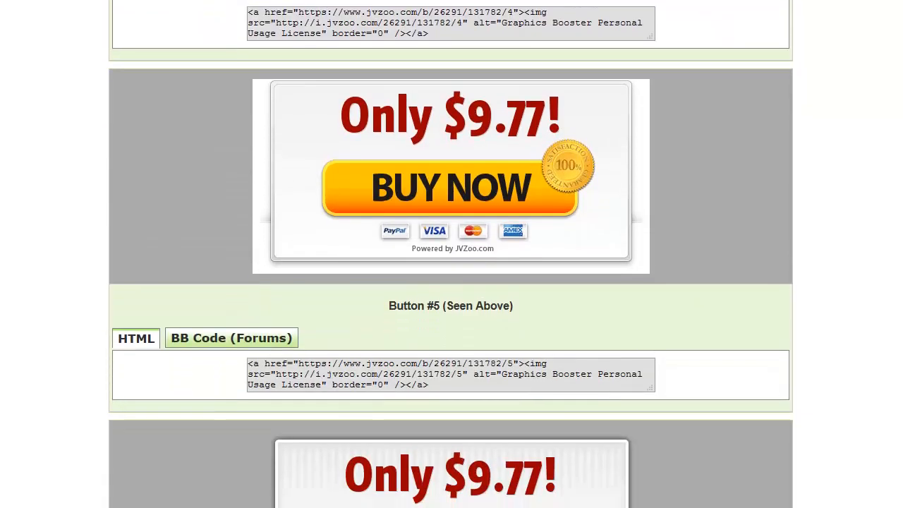
pyautogui.scroll(-3)
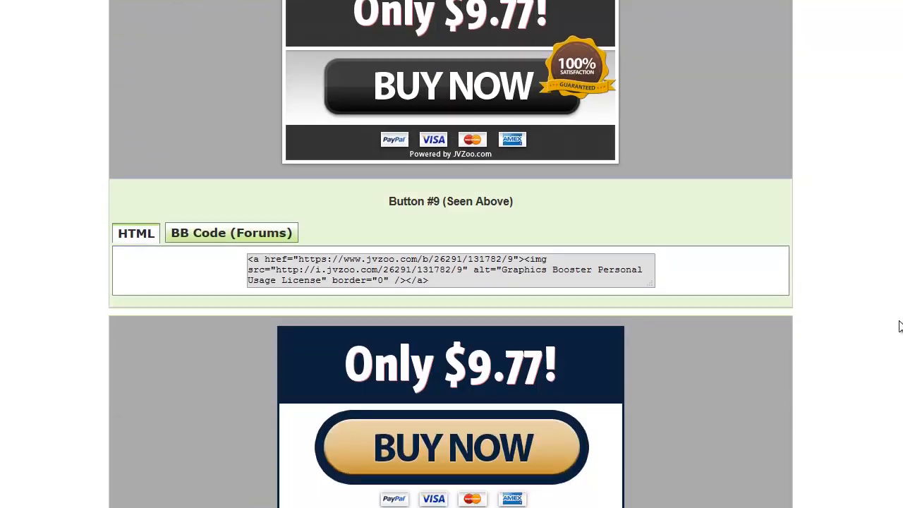
pyautogui.scroll(-3)
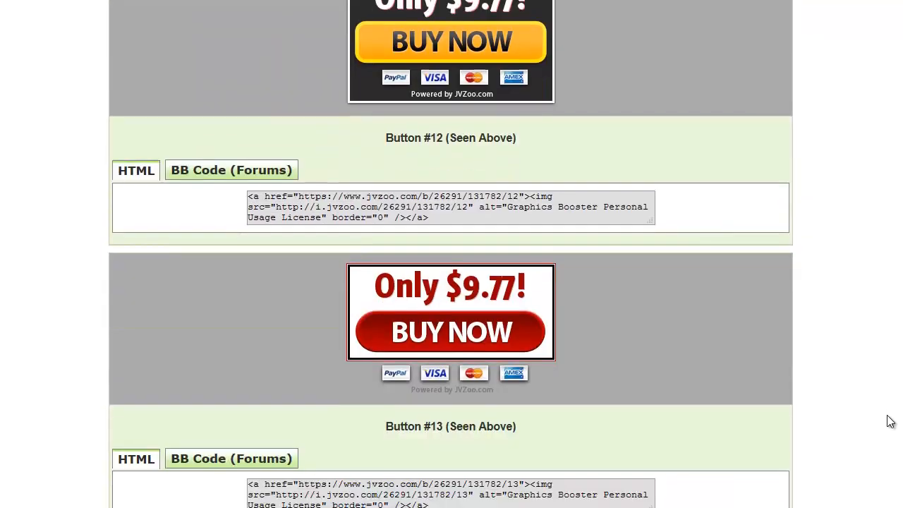
pyautogui.scroll(-3)
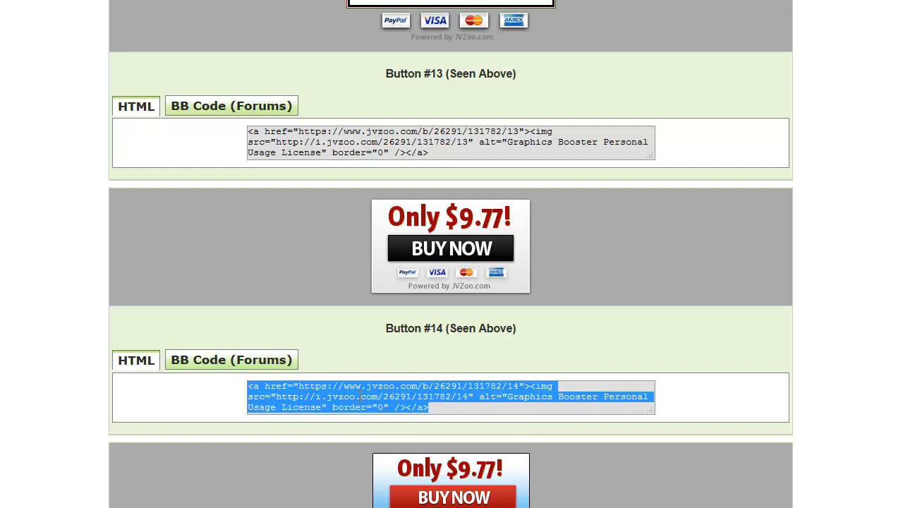
pyautogui.moveTo(504, 235)
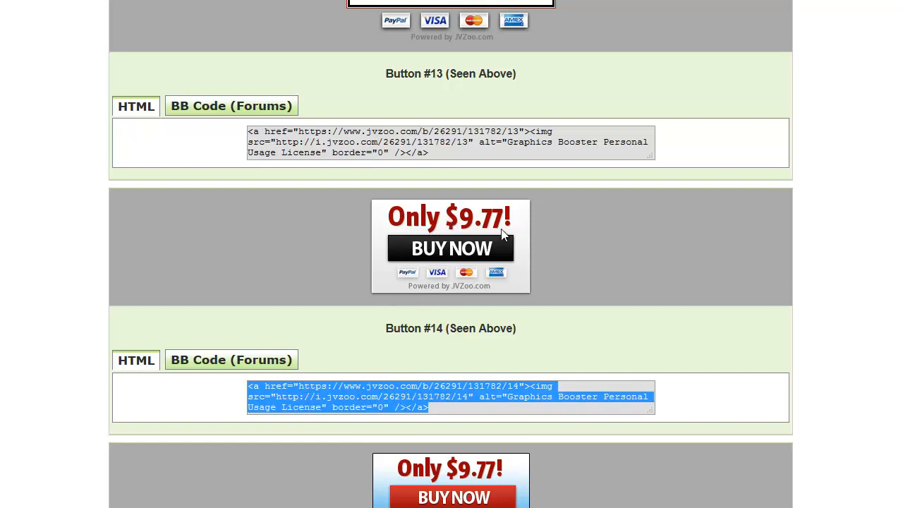
pyautogui.moveTo(545, 292)
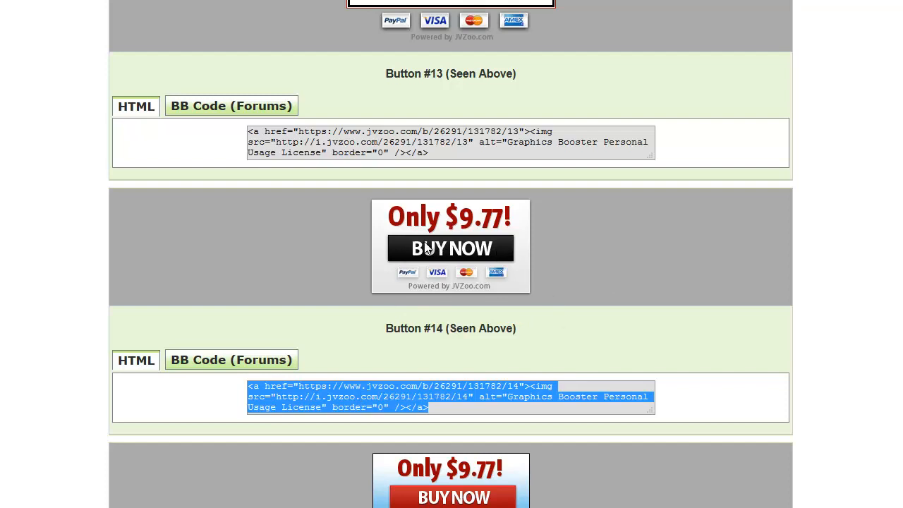
pyautogui.moveTo(446, 234)
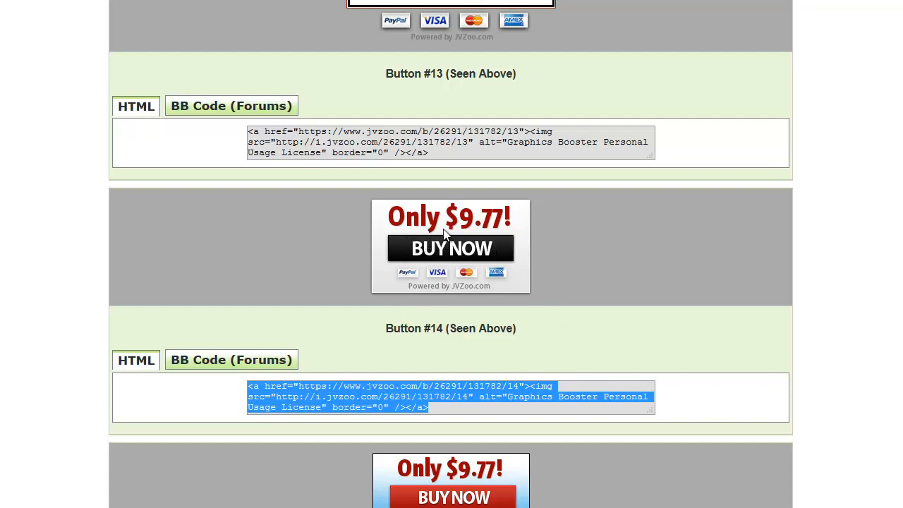
pyautogui.moveTo(450, 270)
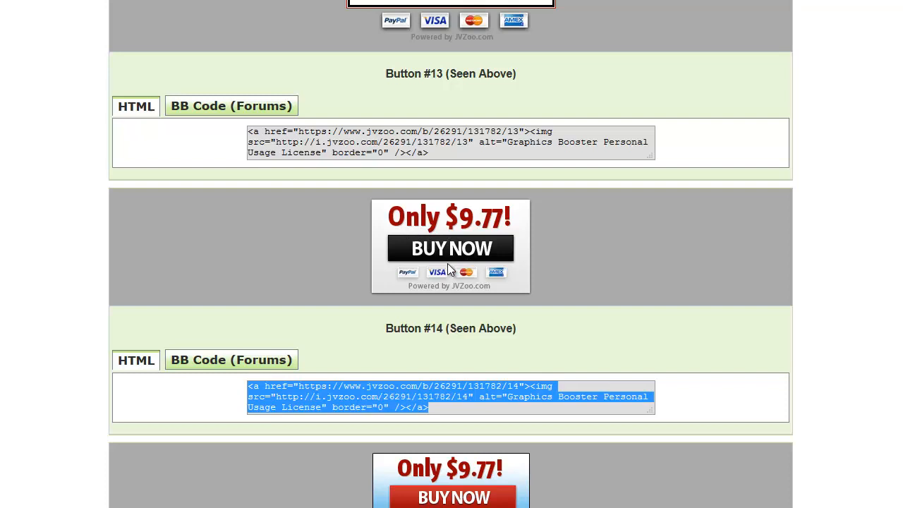
pyautogui.moveTo(491, 229)
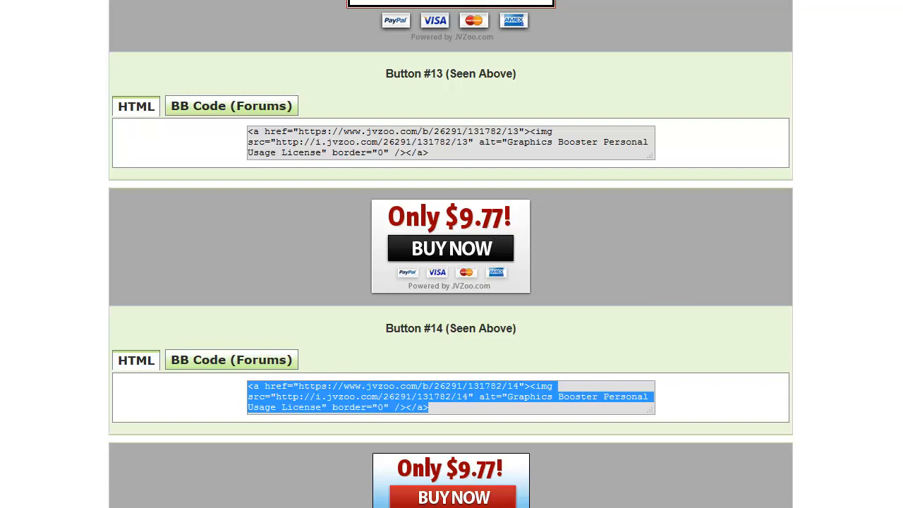
# - Scroll down to Button #15 and the Use Your Own Button HTML code
pyautogui.scroll(-3)
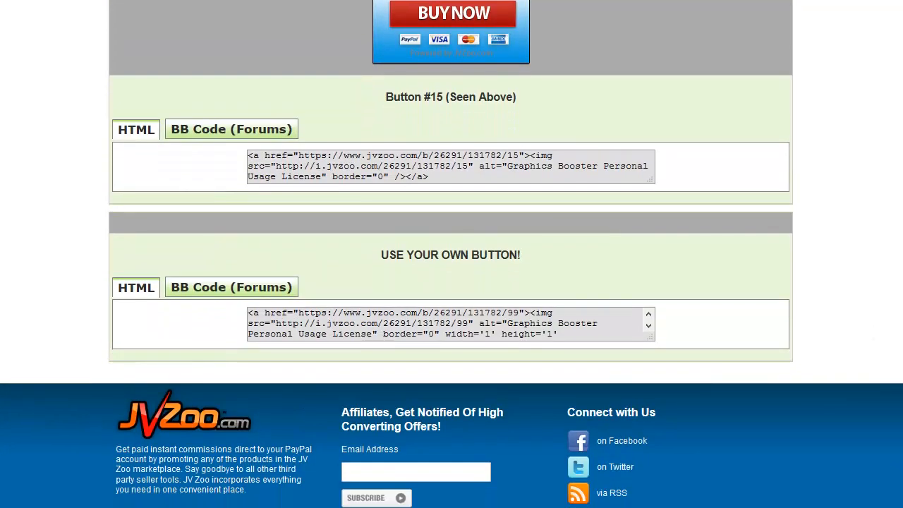
pyautogui.moveTo(408, 276)
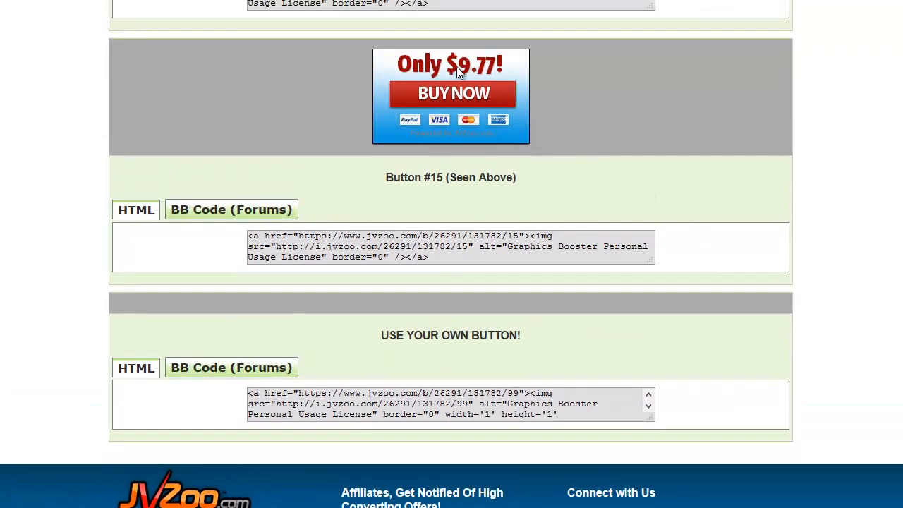
pyautogui.moveTo(493, 74)
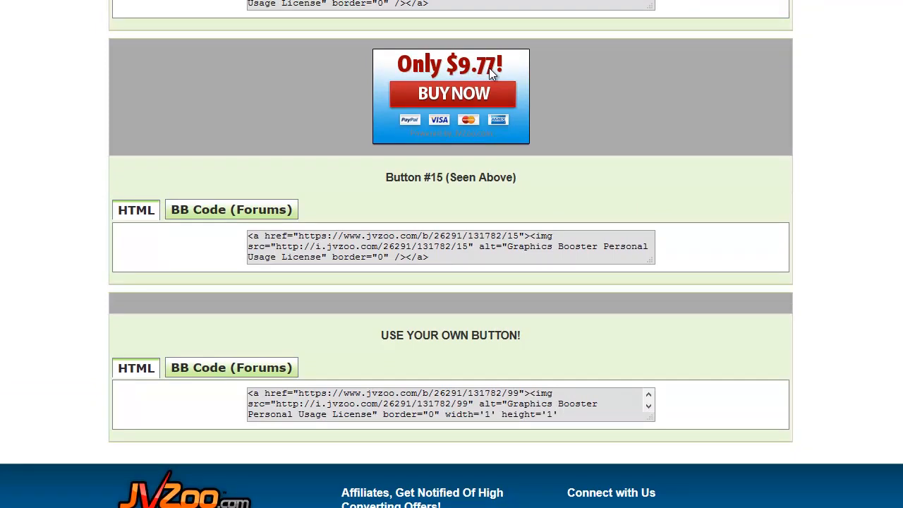
pyautogui.moveTo(471, 71)
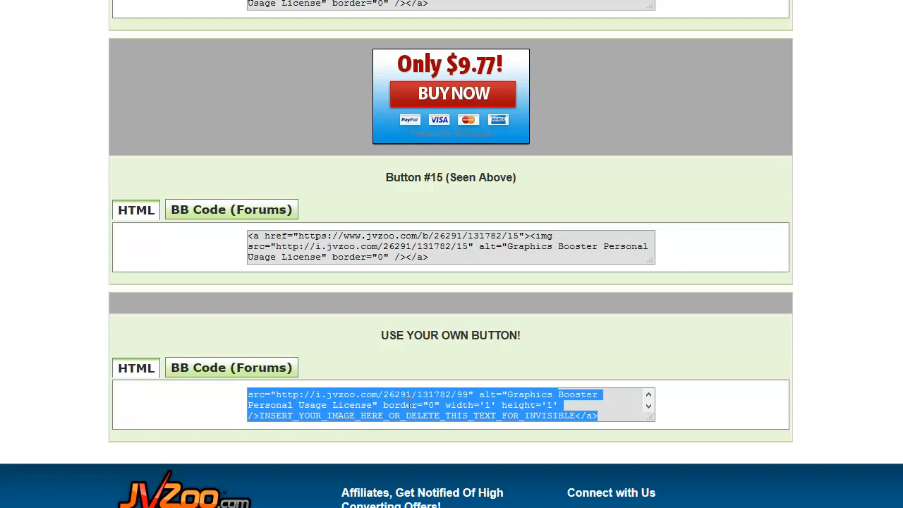
pyautogui.click(610, 337)
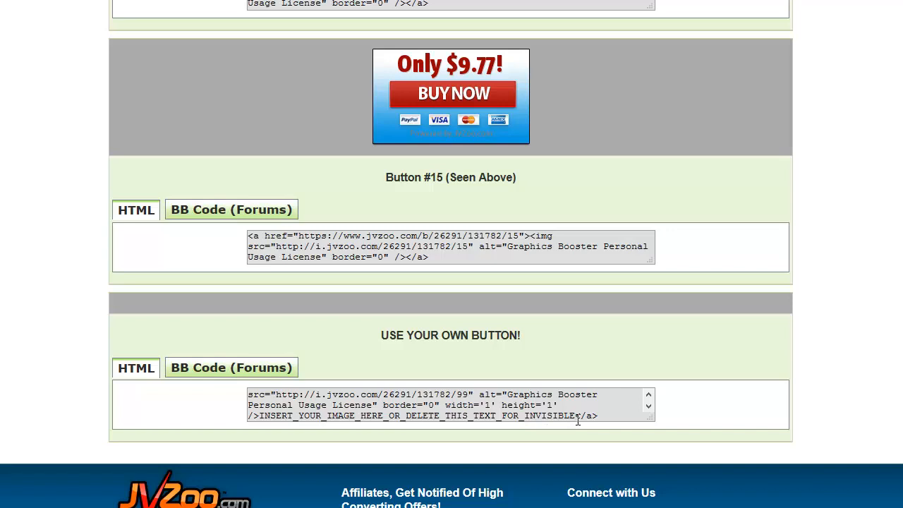
pyautogui.moveTo(528, 415)
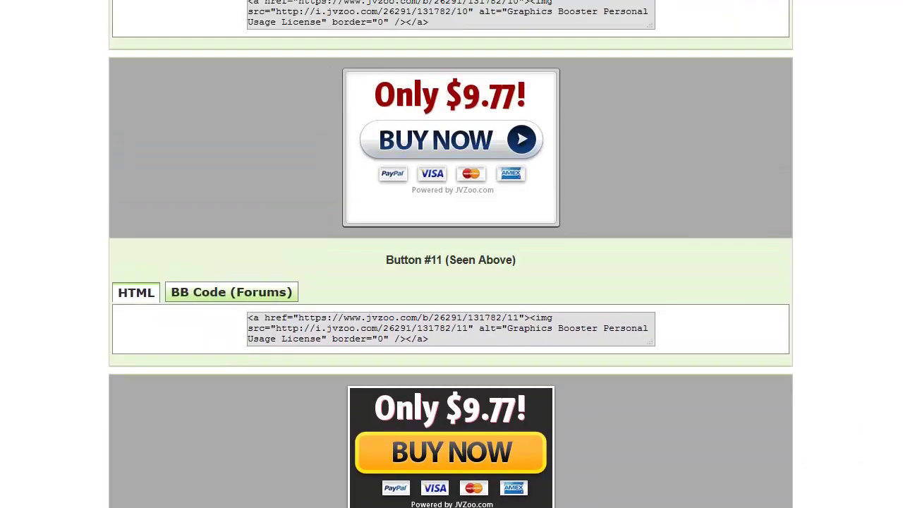
# - Scroll the funnel page to the product table of upsells and downsells
pyautogui.scroll(3)
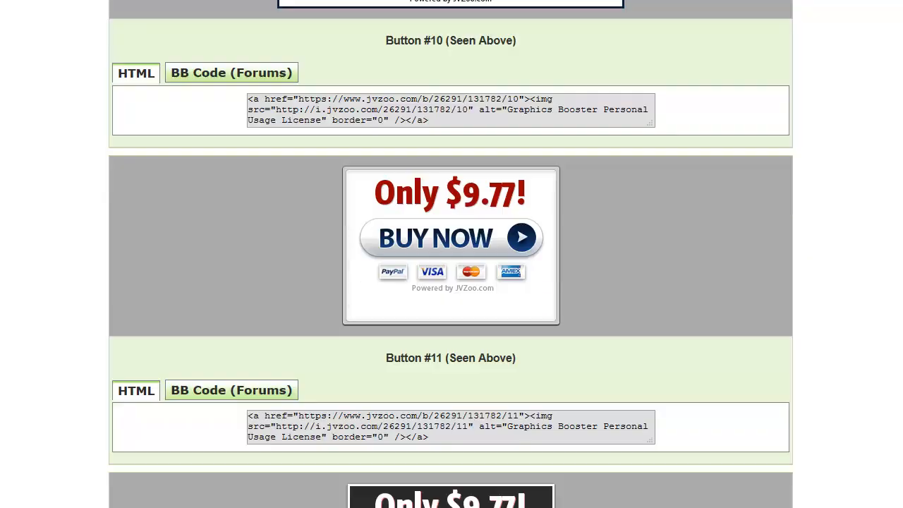
pyautogui.scroll(-3)
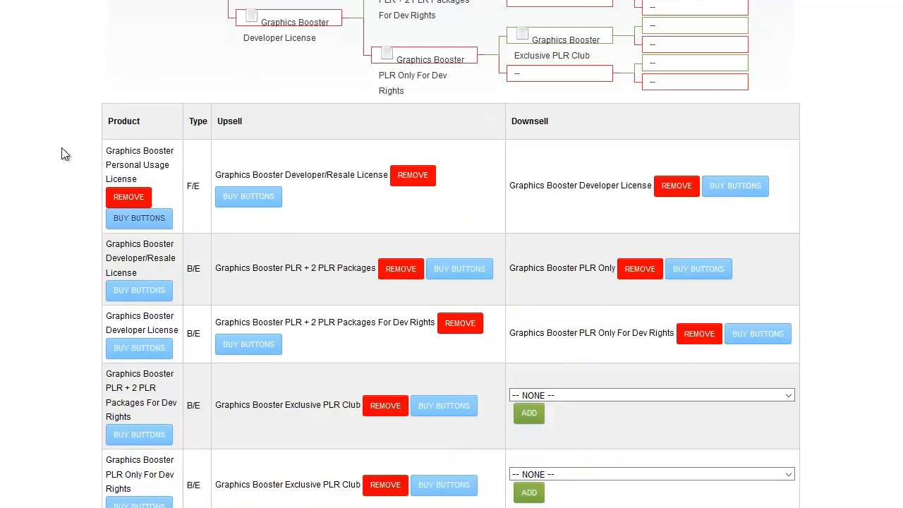
pyautogui.moveTo(254, 203)
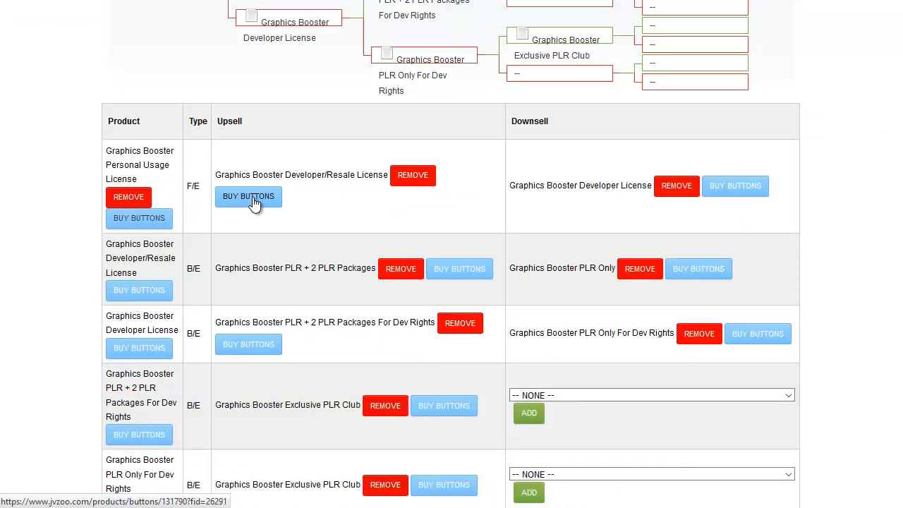
# - Show the Developer/Resale License upsell's No Thanks link code, then the Sellers menu
pyautogui.click(248, 196)
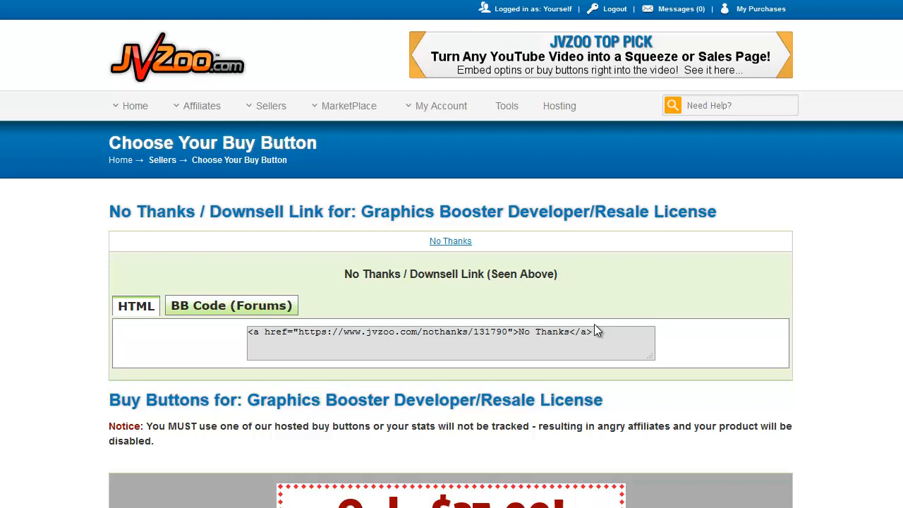
pyautogui.moveTo(598, 321)
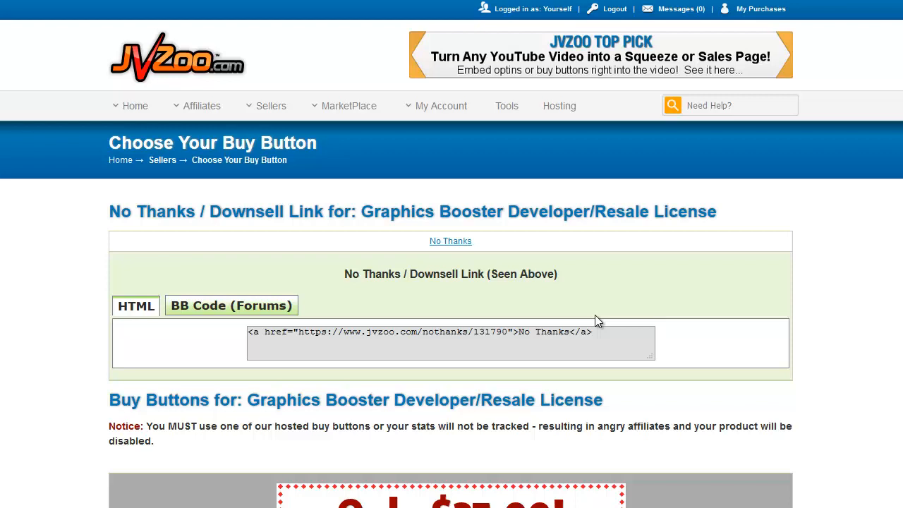
pyautogui.moveTo(656, 305)
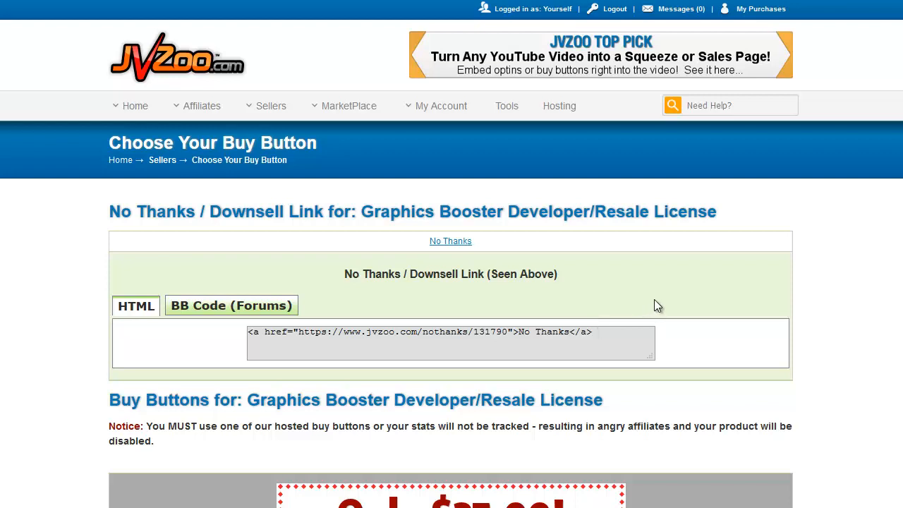
pyautogui.moveTo(672, 302)
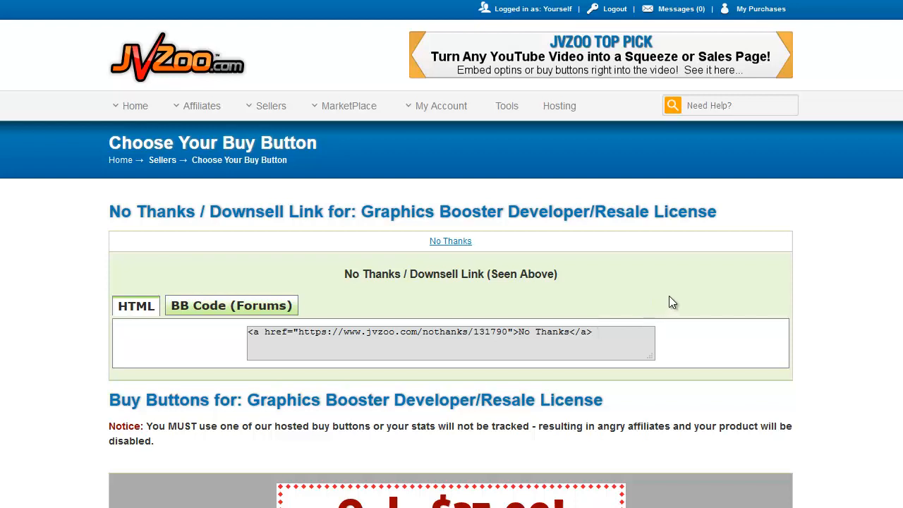
pyautogui.moveTo(820, 300)
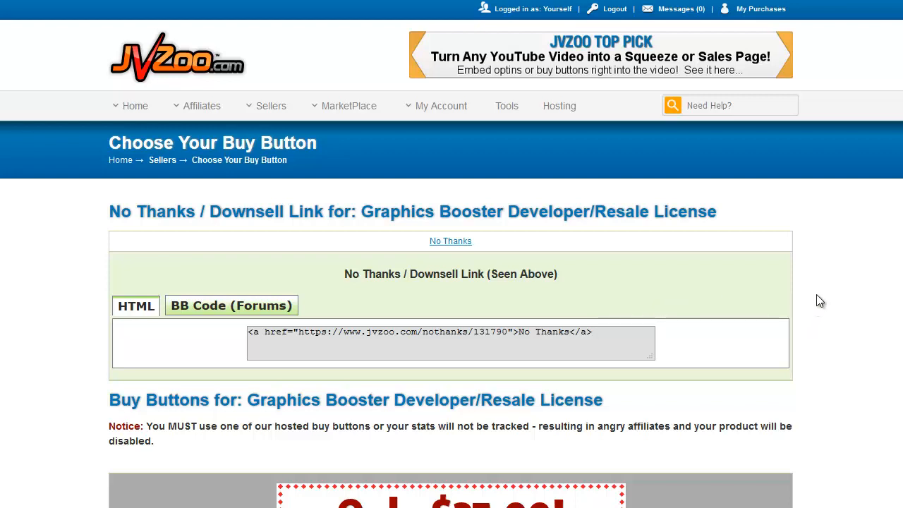
pyautogui.moveTo(467, 199)
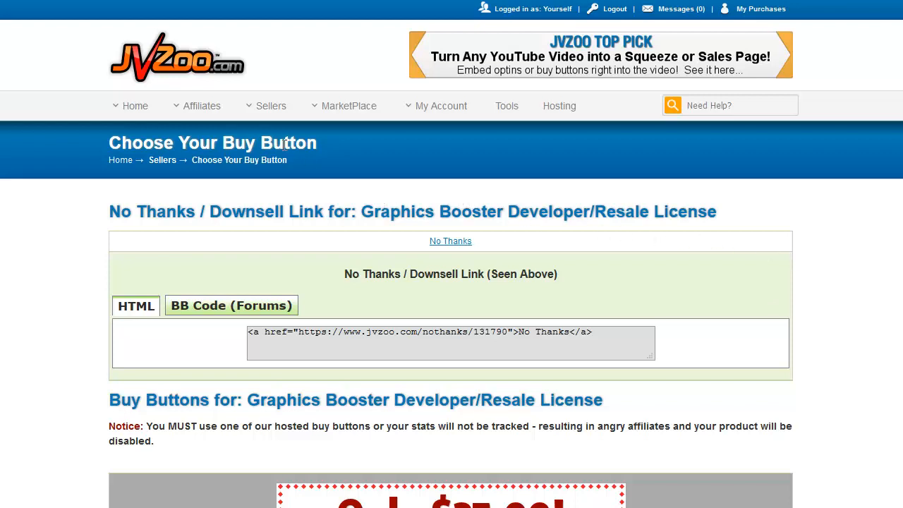
pyautogui.click(271, 106)
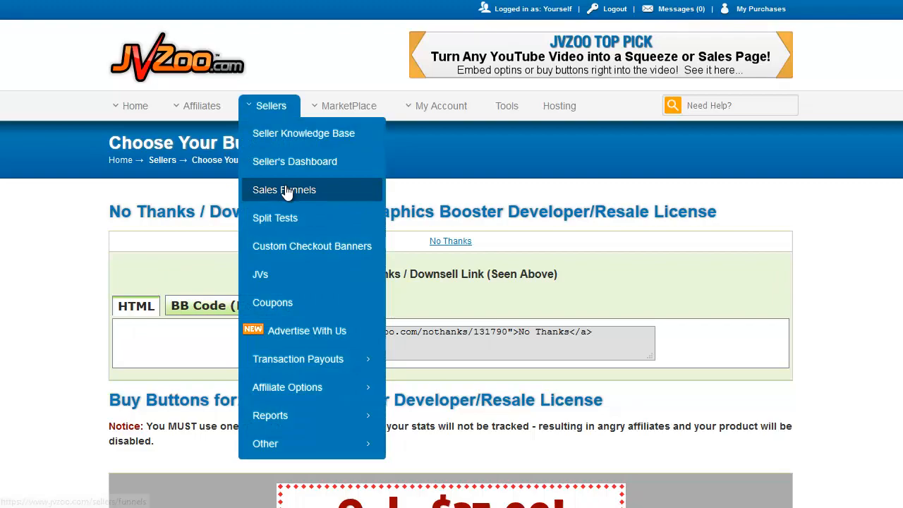